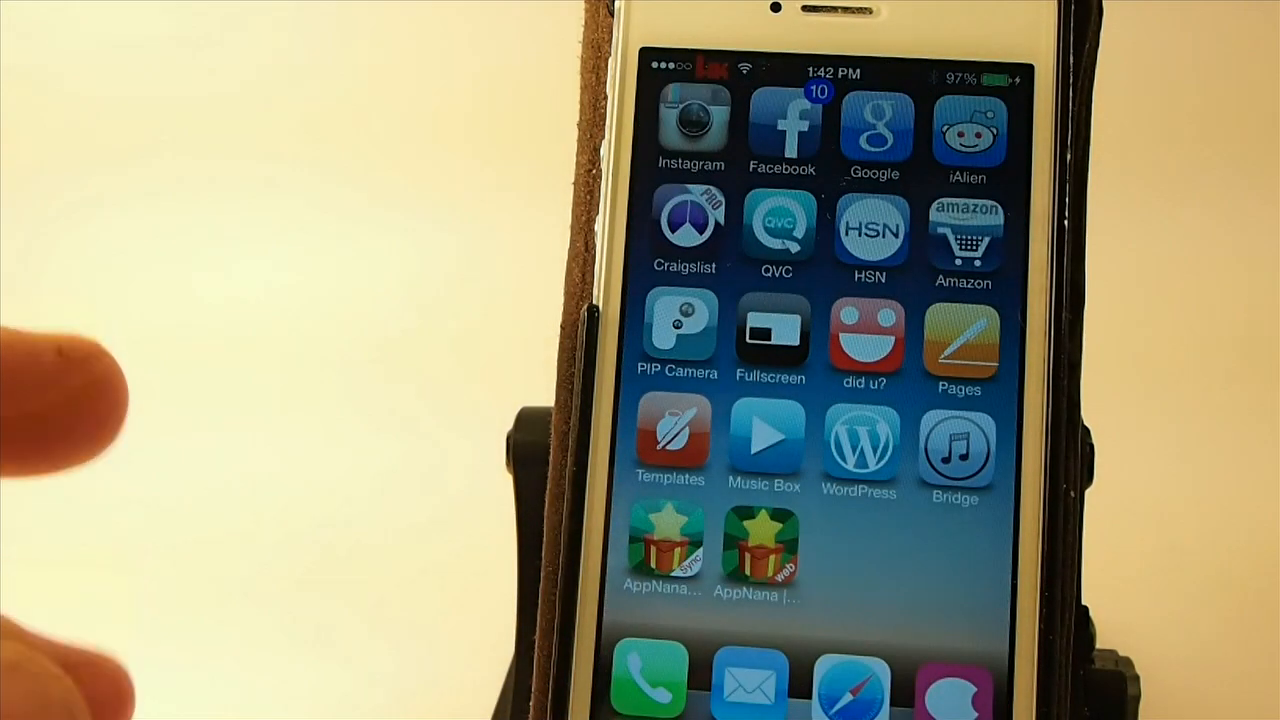
Launch Bridge from the home screen to browse the iPhone's root folders.
{"action": "scroll", "scroll_direction": "left", "scroll_amount": 3}
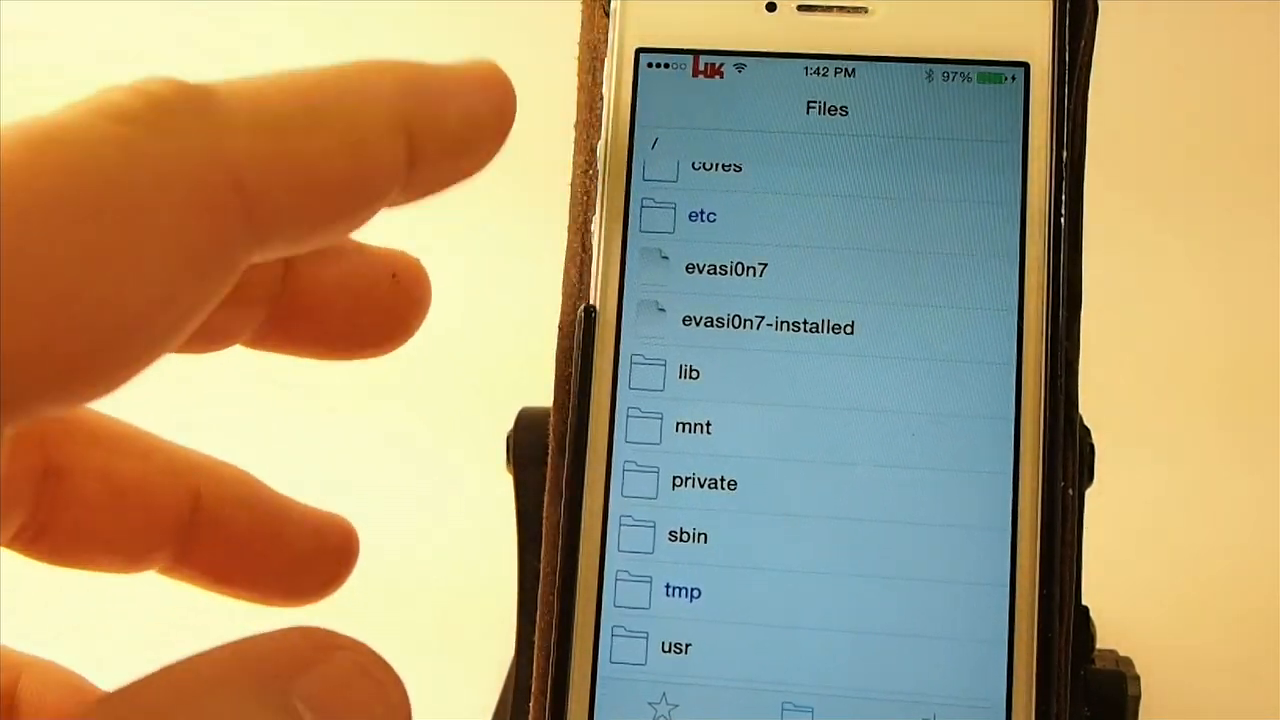
Navigate to /private/var/mobile/Library and open Breathe.mp3 for importing.
{"action": "left_click", "coordinate": [705, 482]}
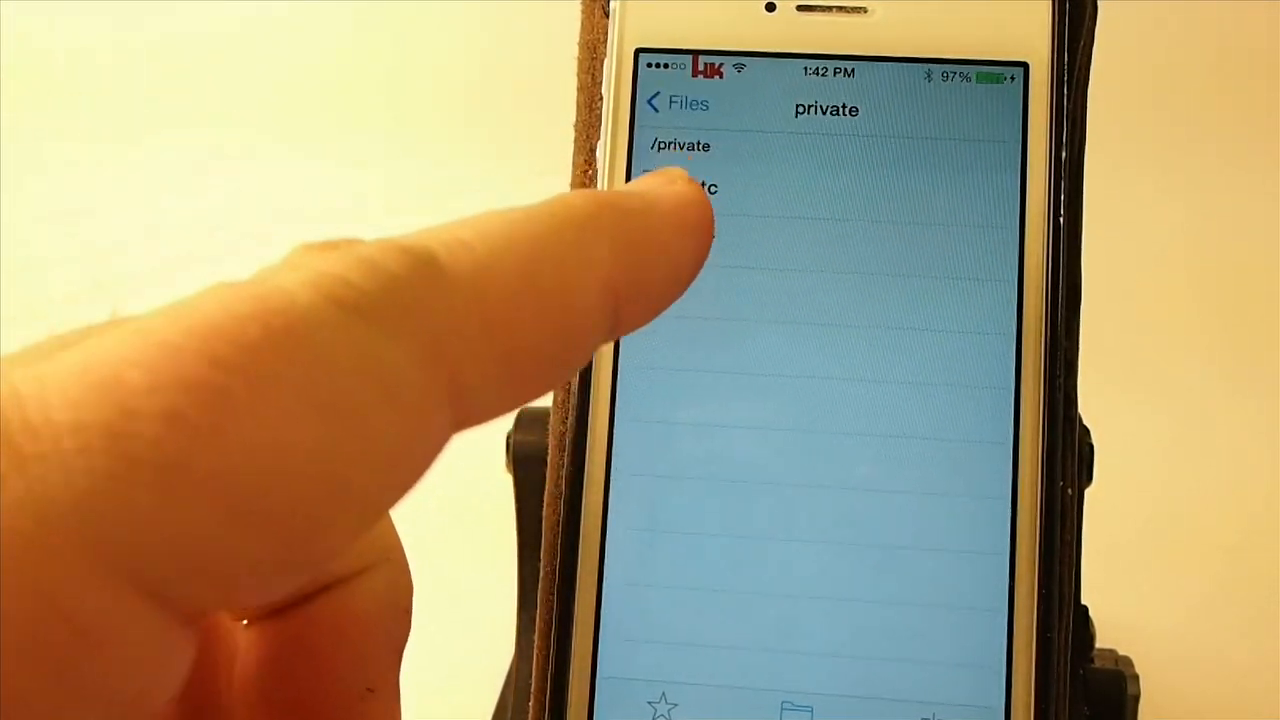
{"action": "left_click", "coordinate": [700, 188]}
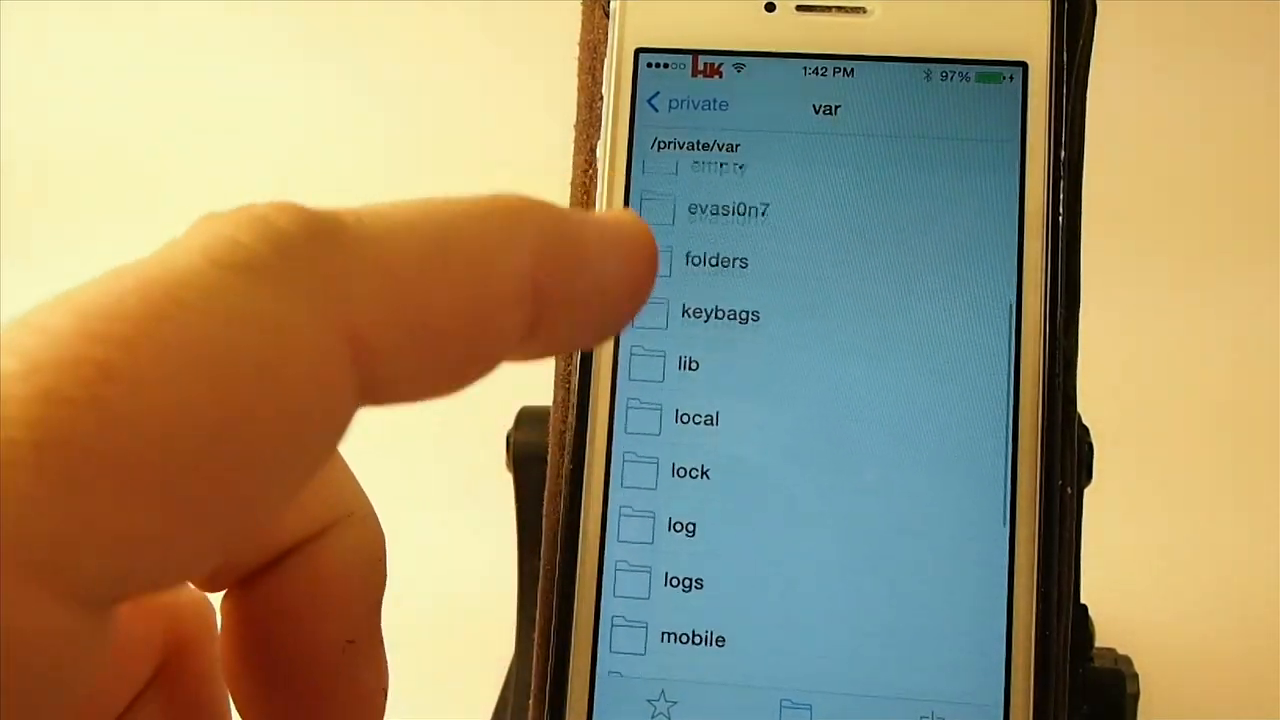
{"action": "left_click", "coordinate": [692, 638]}
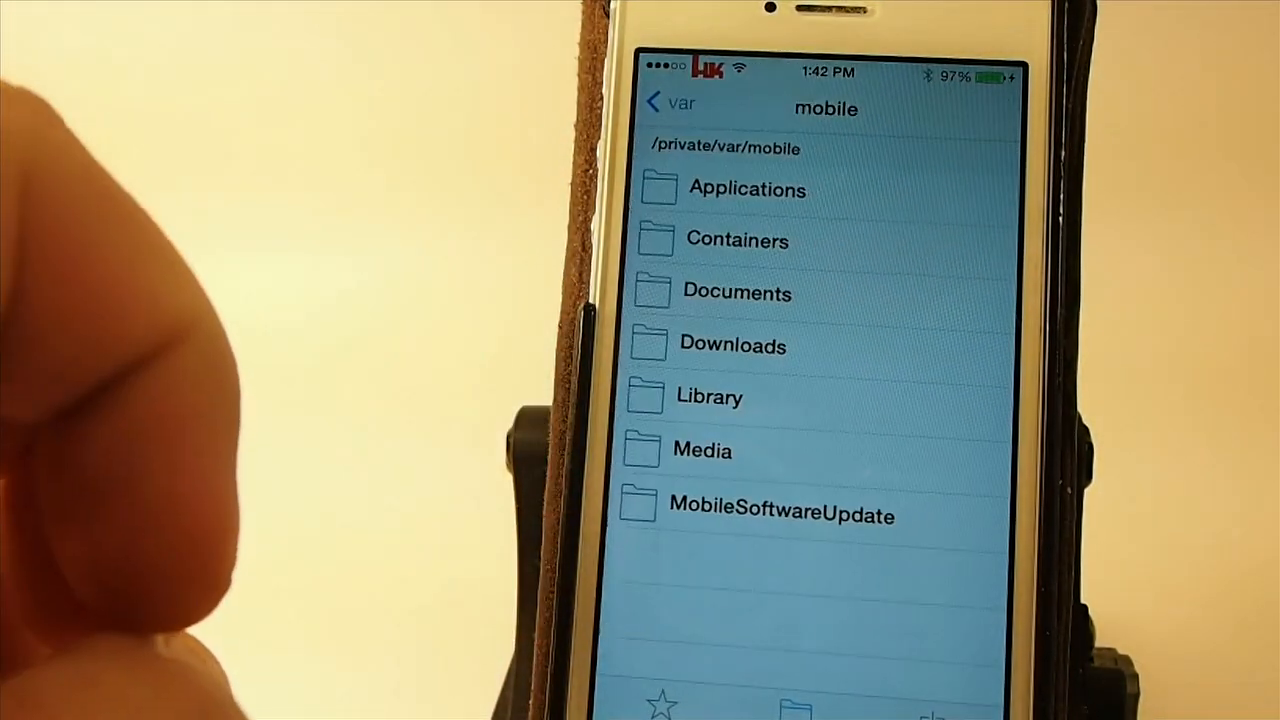
{"action": "left_click", "coordinate": [709, 396]}
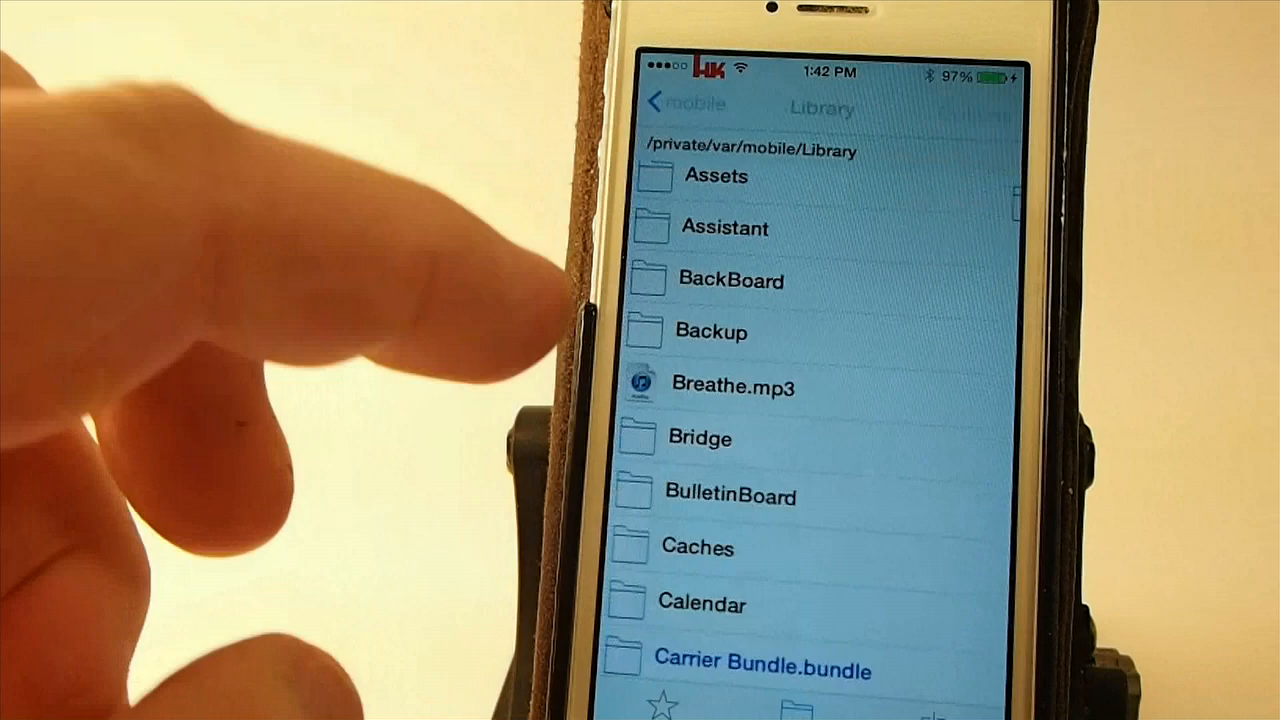
{"action": "left_click", "coordinate": [733, 387]}
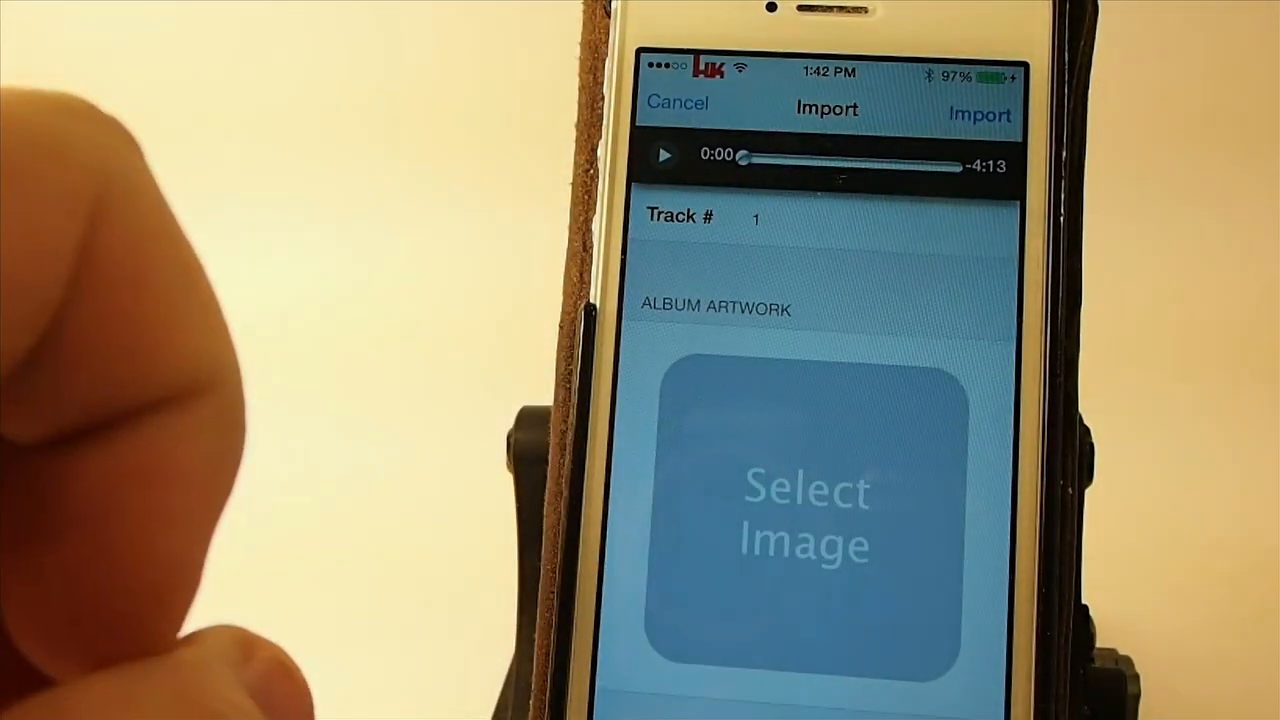
Attach the Faith Hill Breathe cover as album artwork and start the import.
{"action": "left_click", "coordinate": [803, 515]}
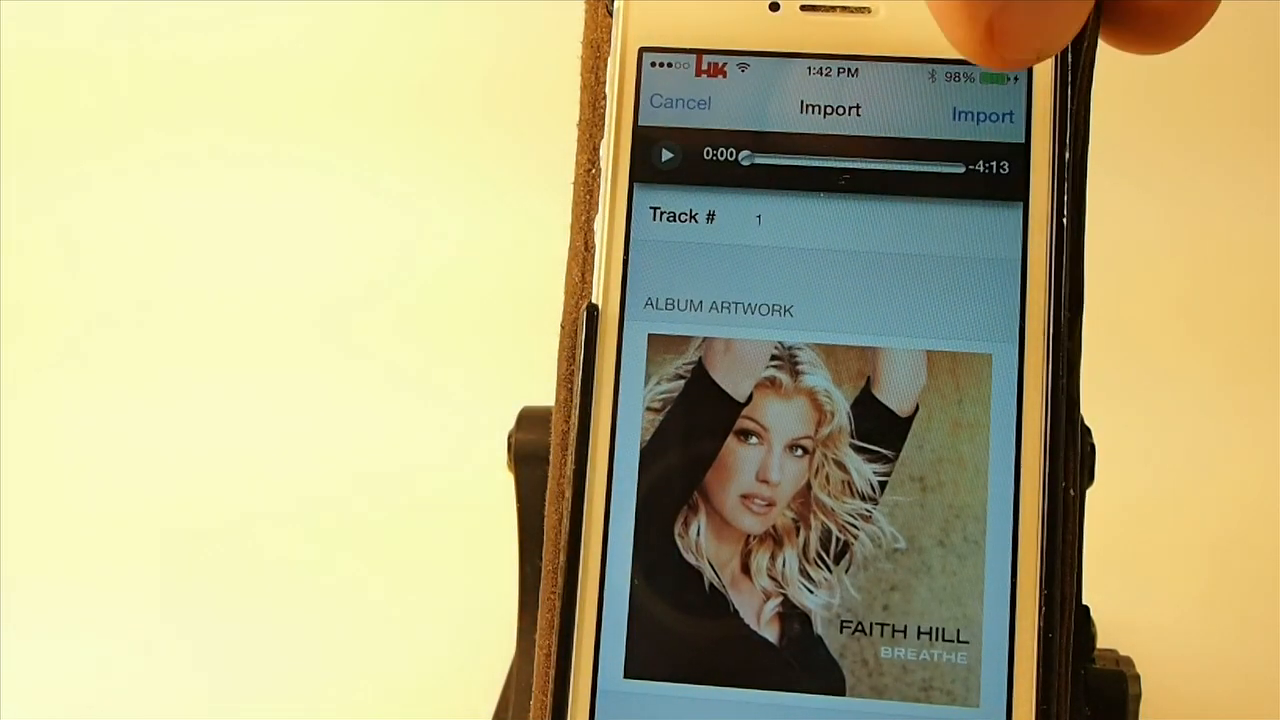
{"action": "left_click", "coordinate": [981, 115]}
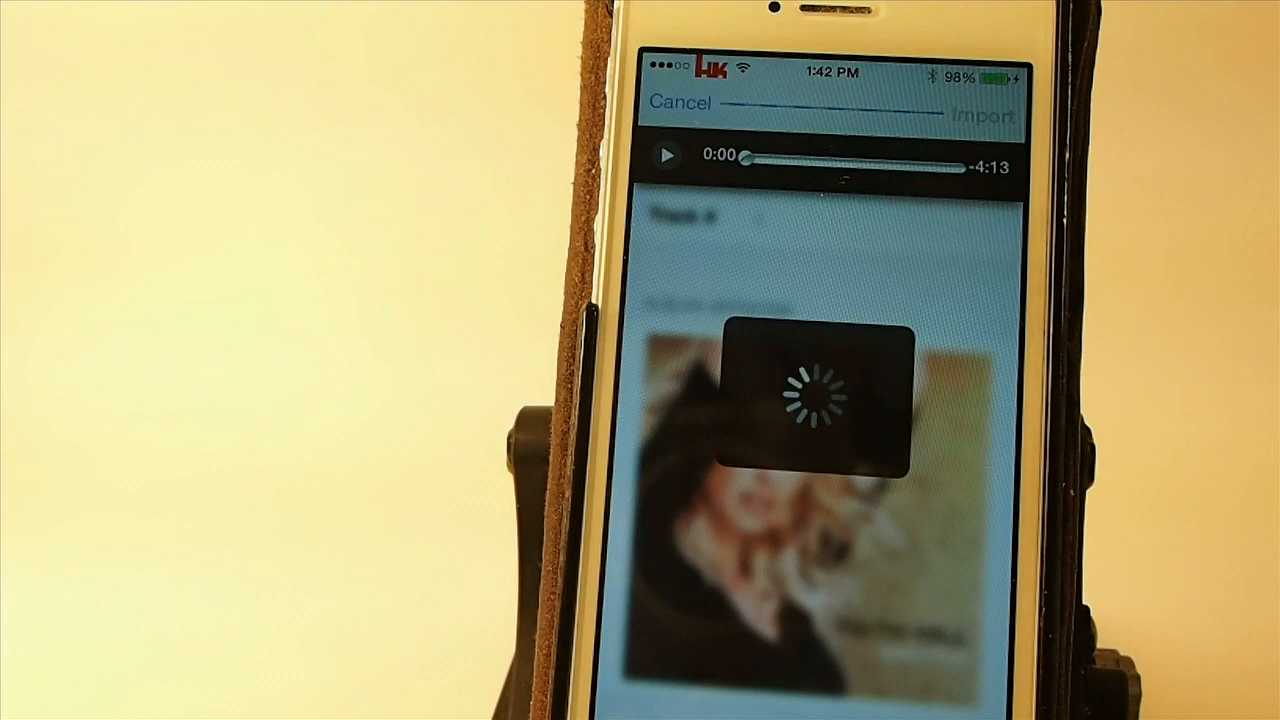